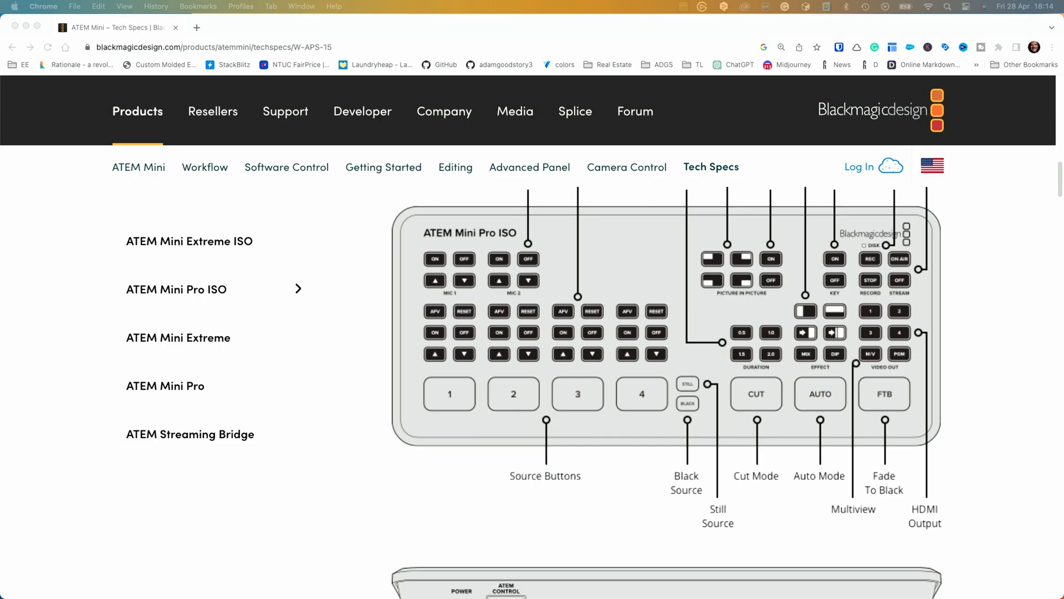
{"action": "scroll", "scroll_direction": "down", "scroll_amount": 3}
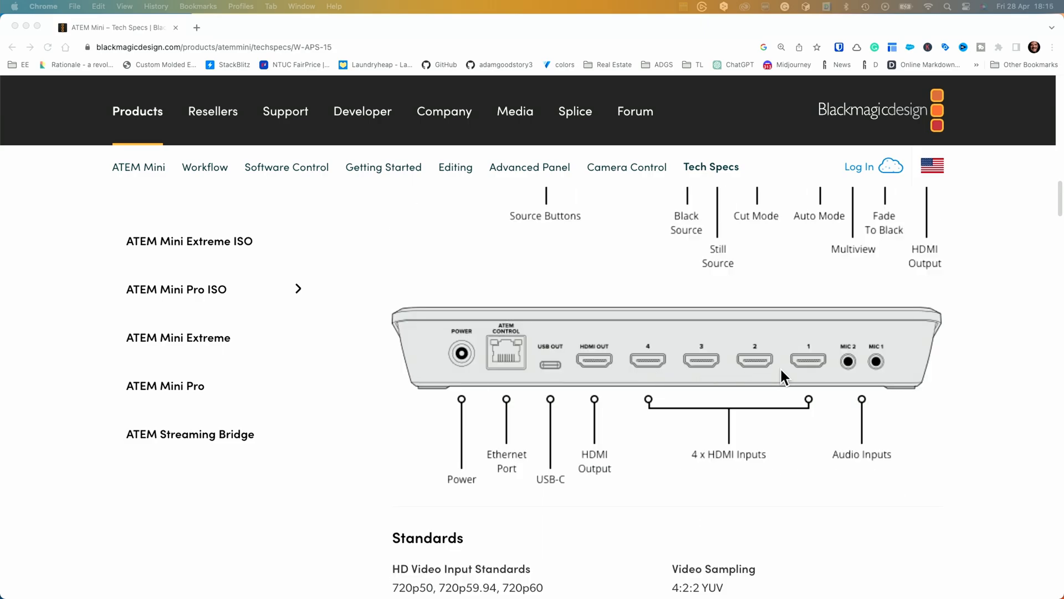
{"action": "mouse_move", "coordinate": [602, 367]}
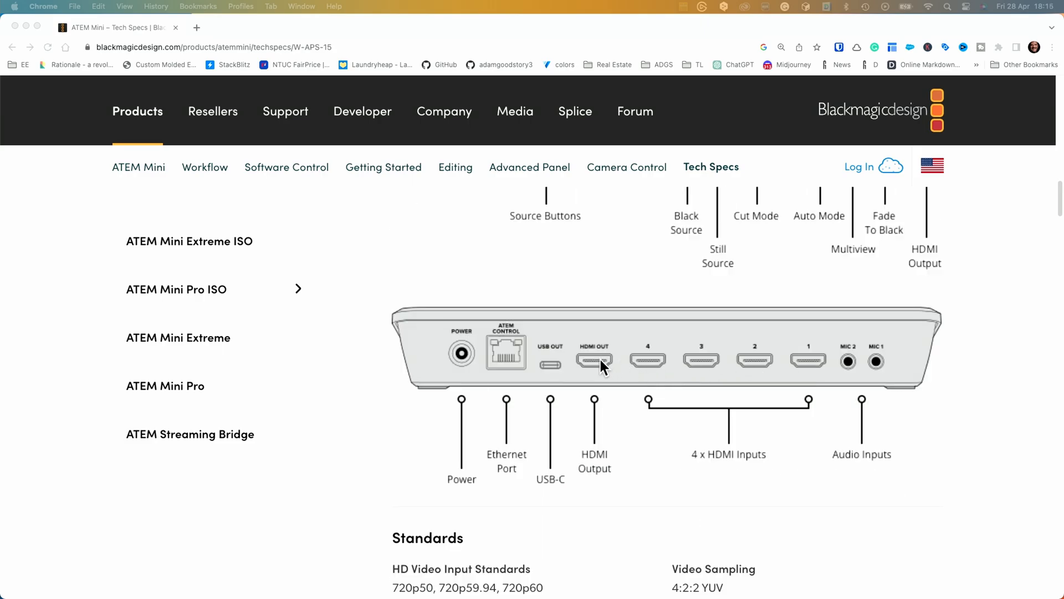
{"action": "mouse_move", "coordinate": [558, 372]}
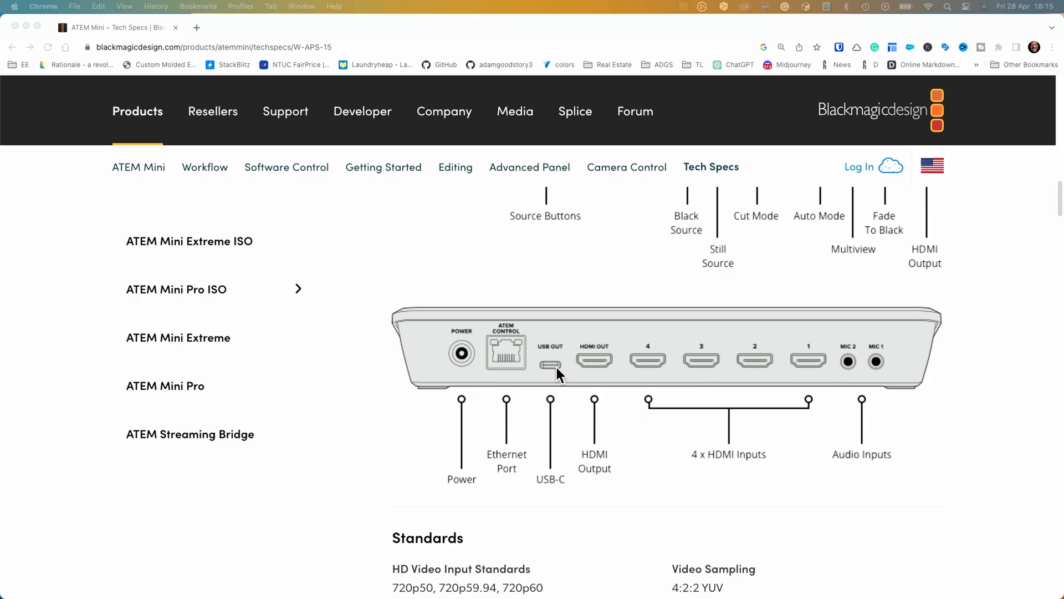
{"action": "mouse_move", "coordinate": [541, 374]}
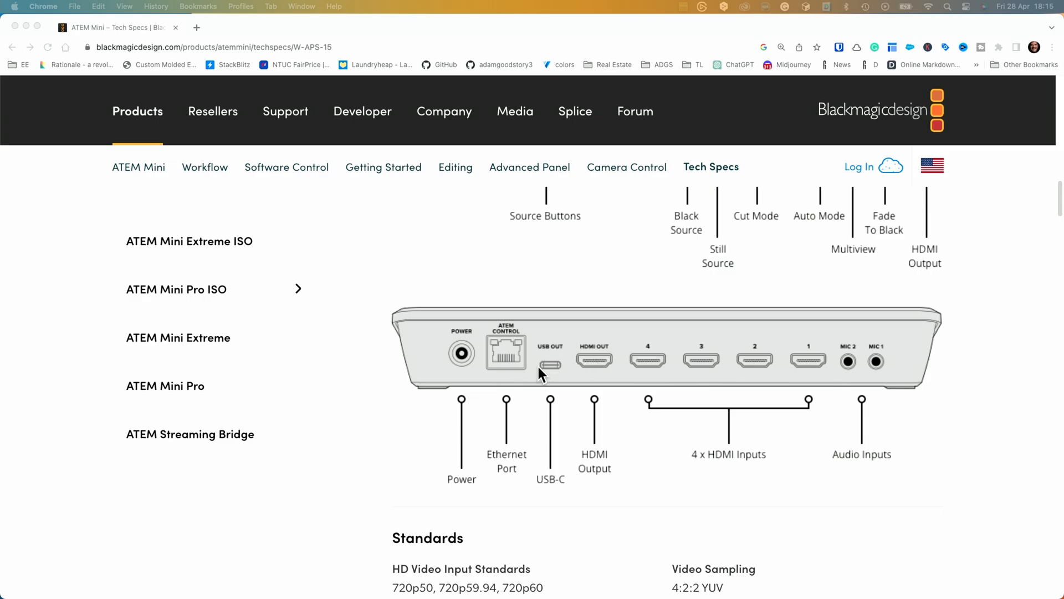